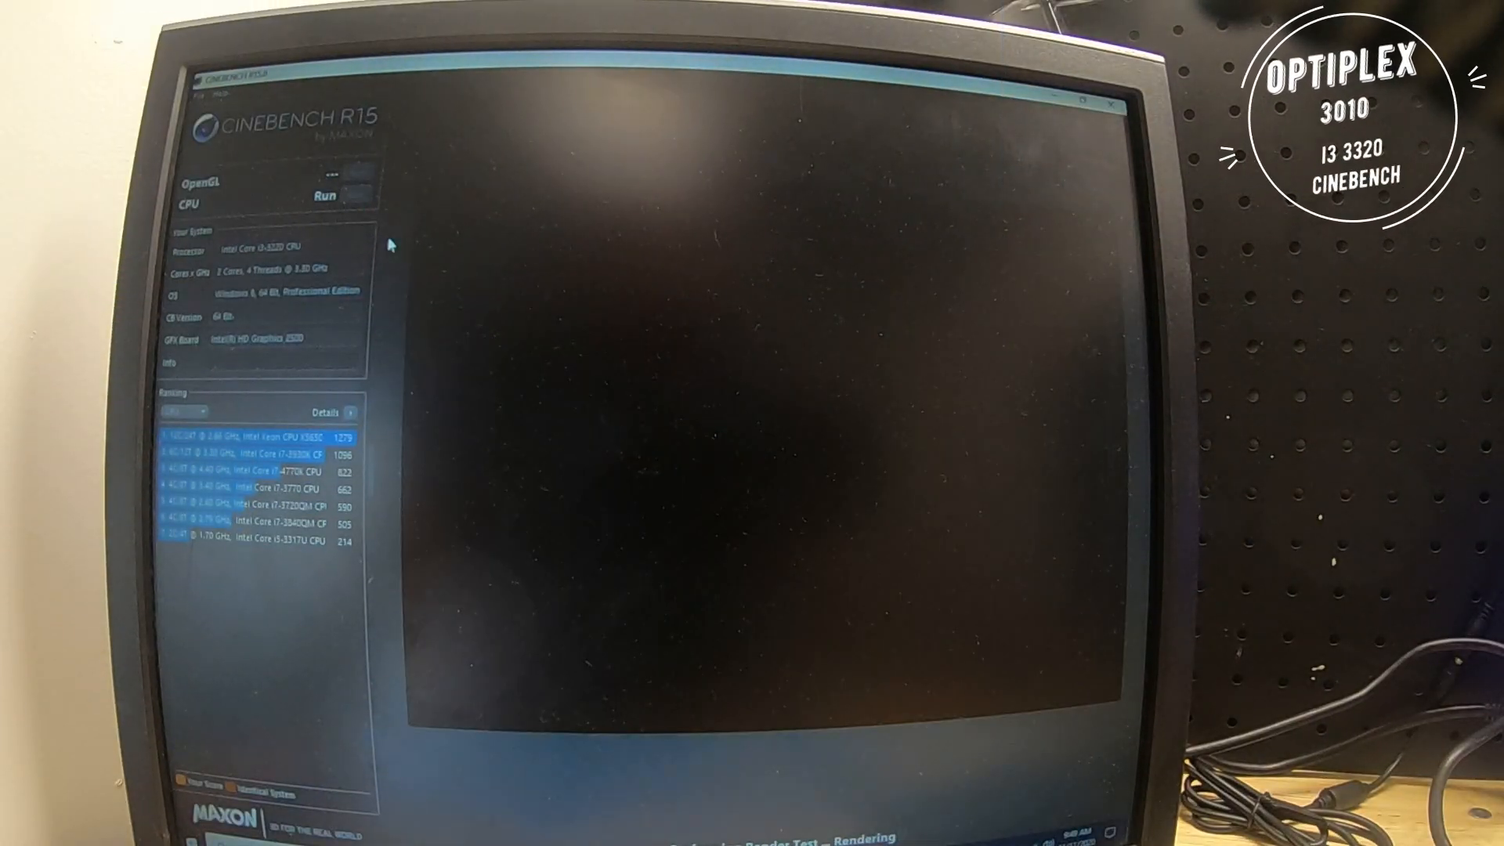
Run the Cinebench R15 CPU rendering test to get a baseline score for the Core i3
{"action": "left_click", "coordinate": [324, 197]}
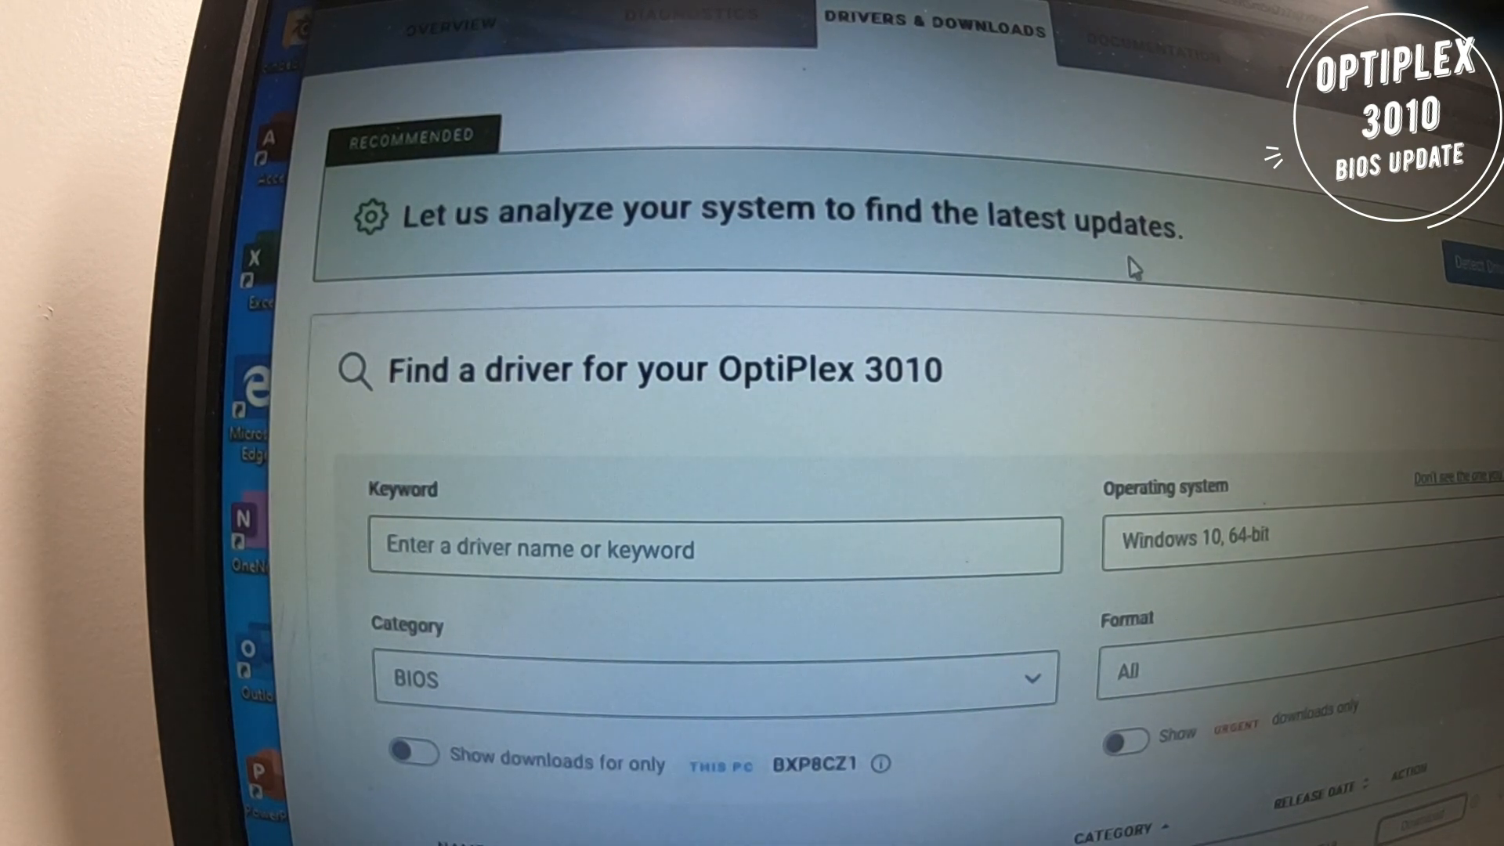
Expand the OptiPlex 3010 System BIOS entry and download the A22 update
{"action": "scroll", "scroll_direction": "down", "scroll_amount": 3}
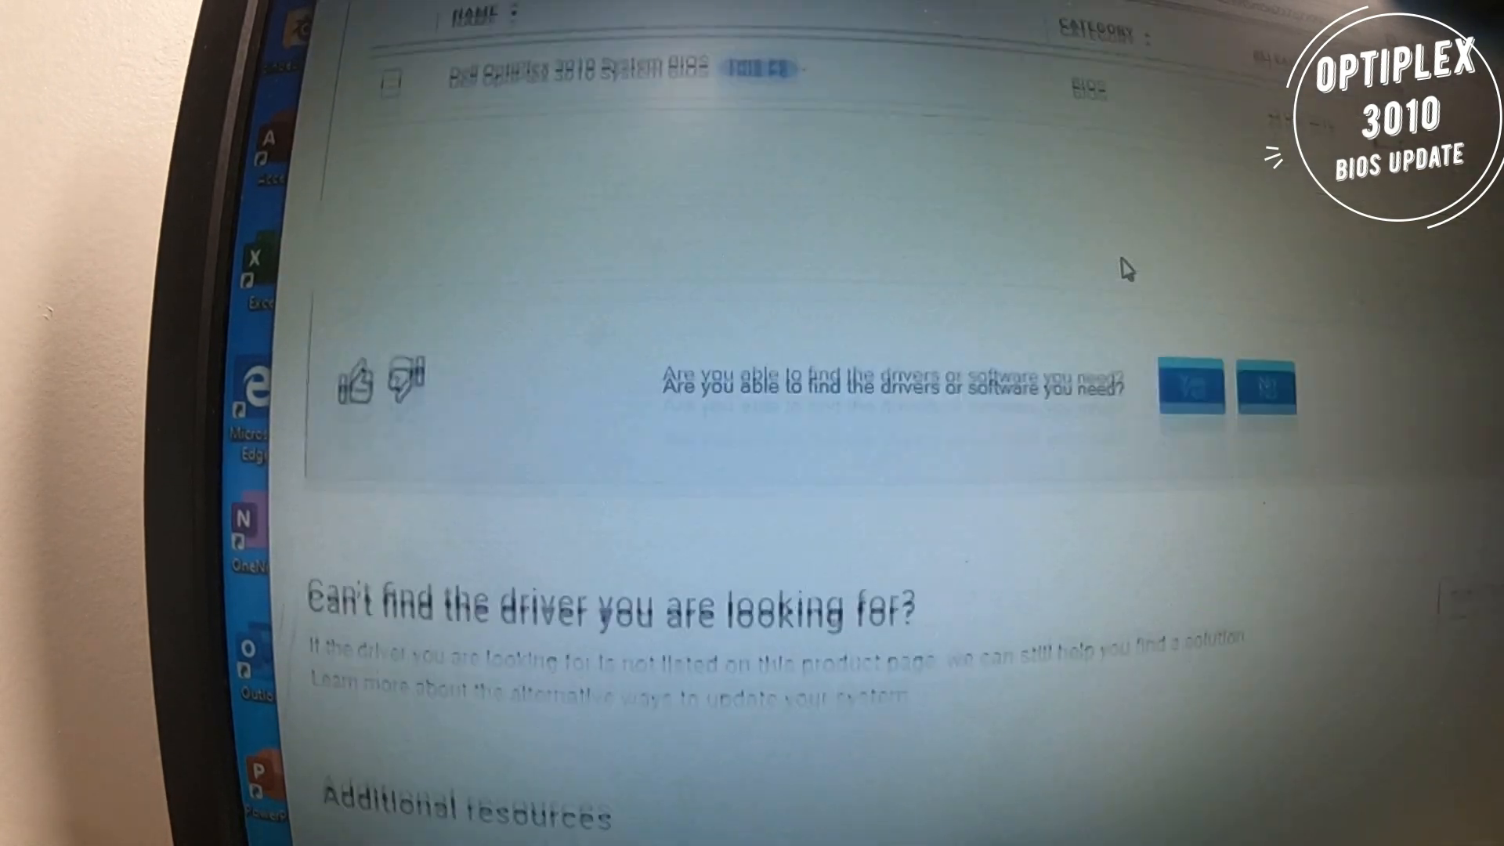
{"action": "scroll", "scroll_direction": "up", "scroll_amount": 3}
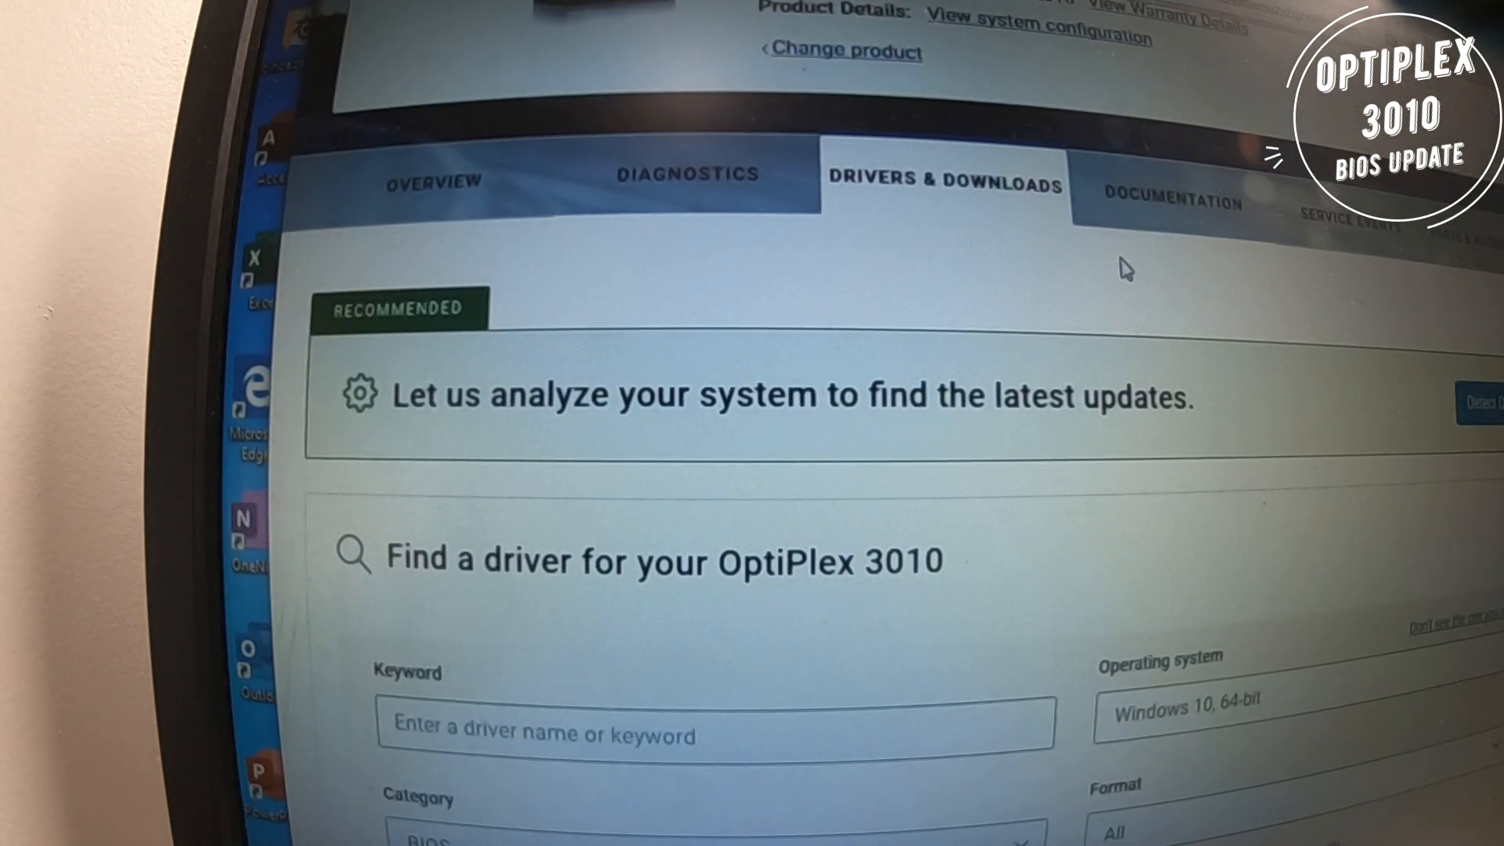
{"action": "scroll", "scroll_direction": "down", "scroll_amount": 3}
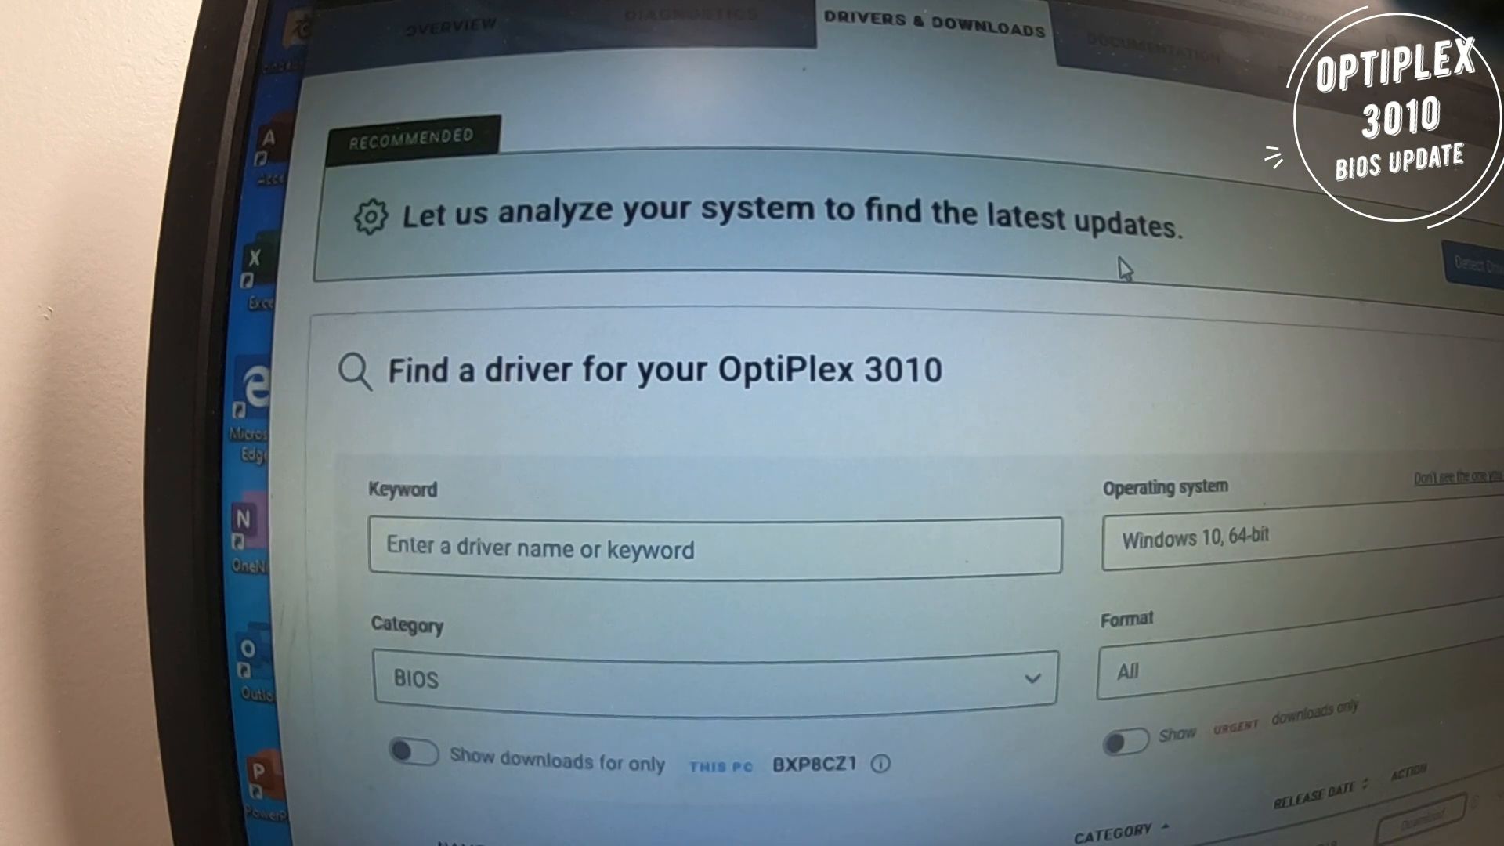
{"action": "scroll", "scroll_direction": "down", "scroll_amount": 3}
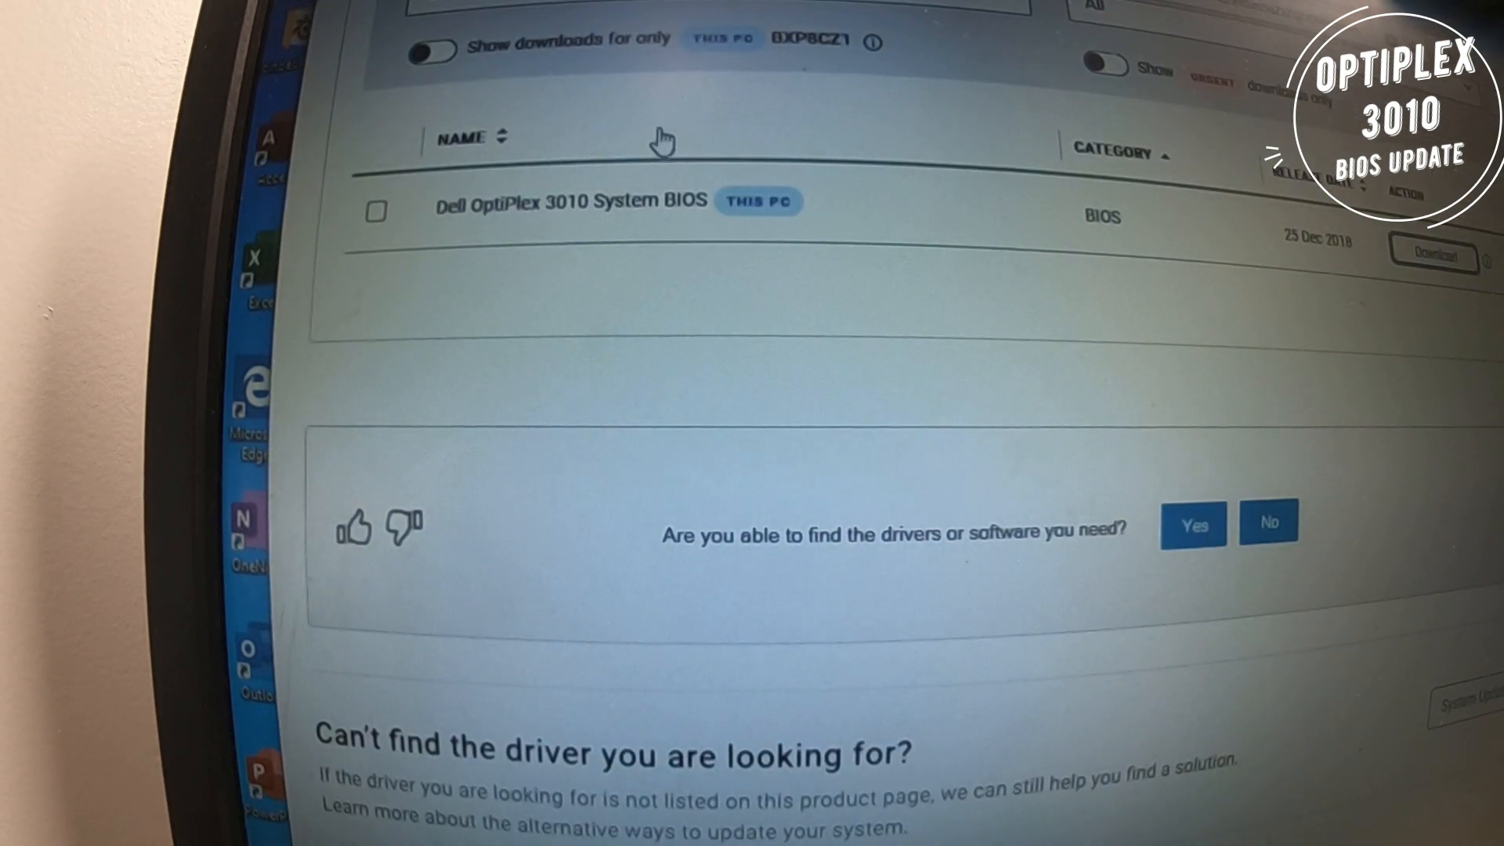
{"action": "mouse_move", "coordinate": [954, 228]}
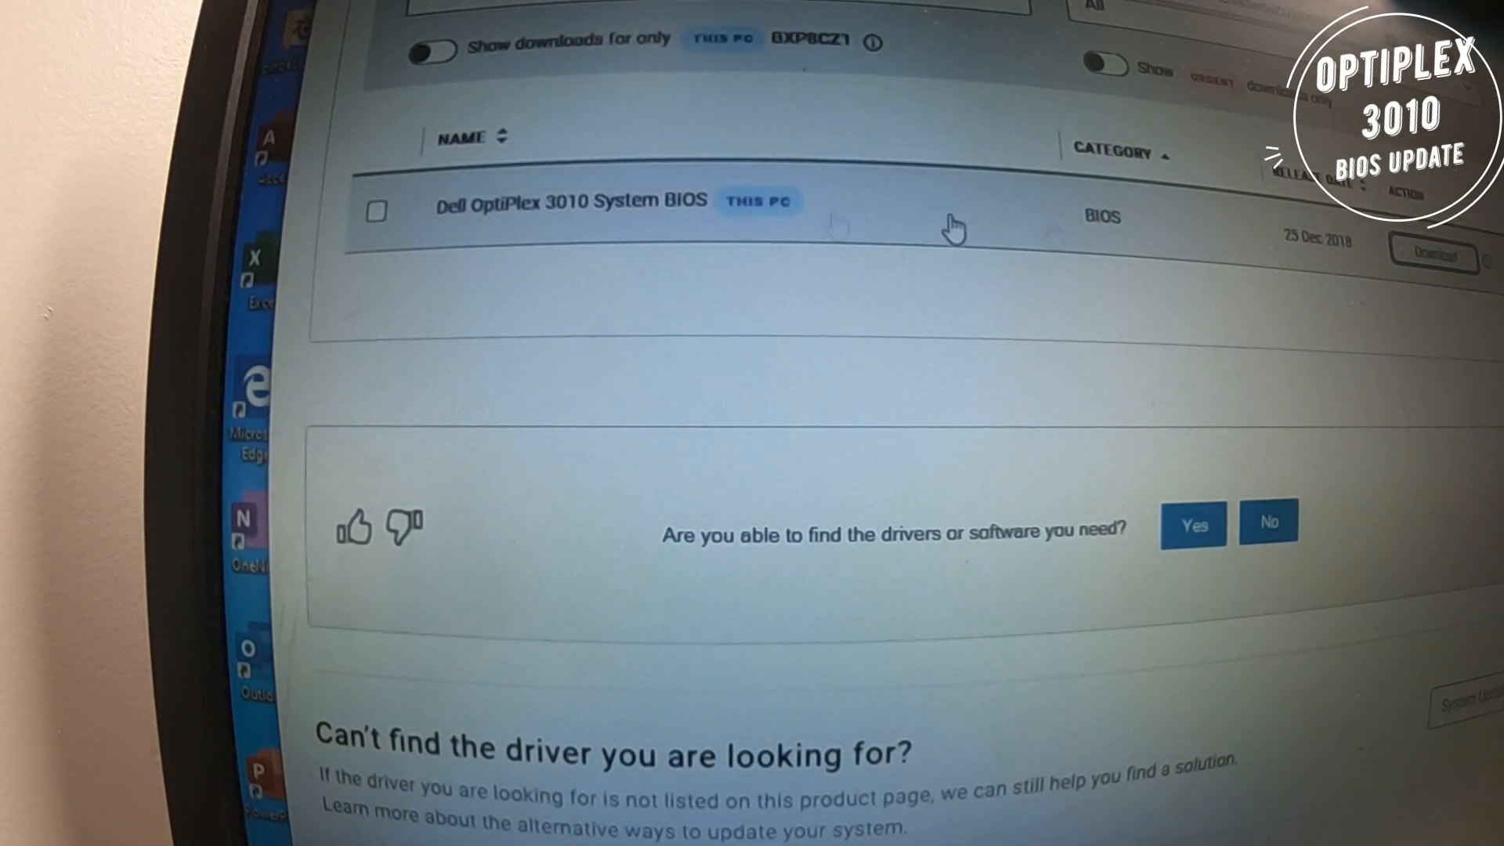
{"action": "mouse_move", "coordinate": [1156, 263]}
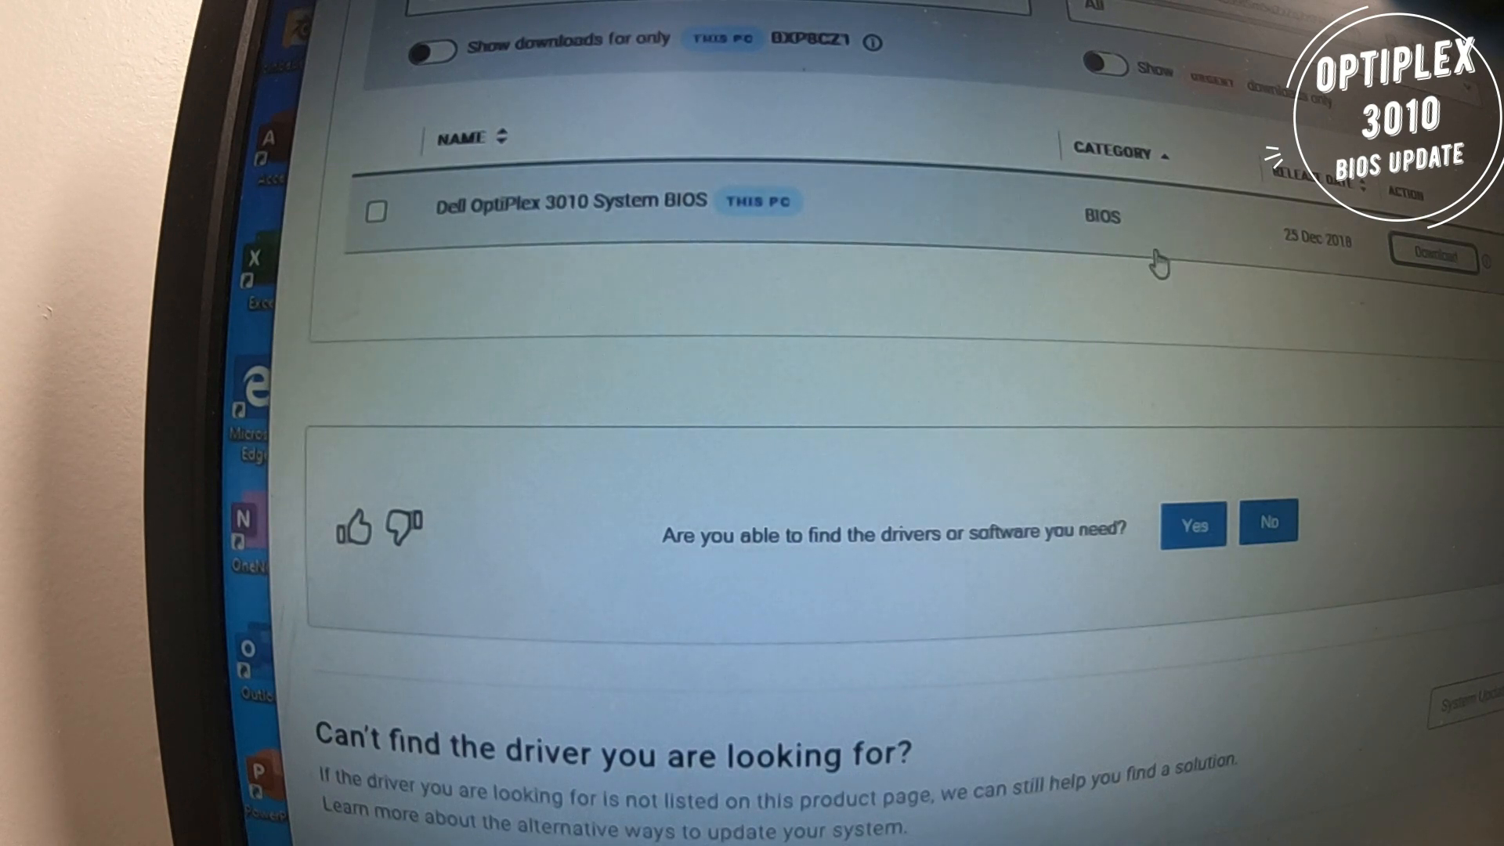
{"action": "left_click", "coordinate": [566, 201]}
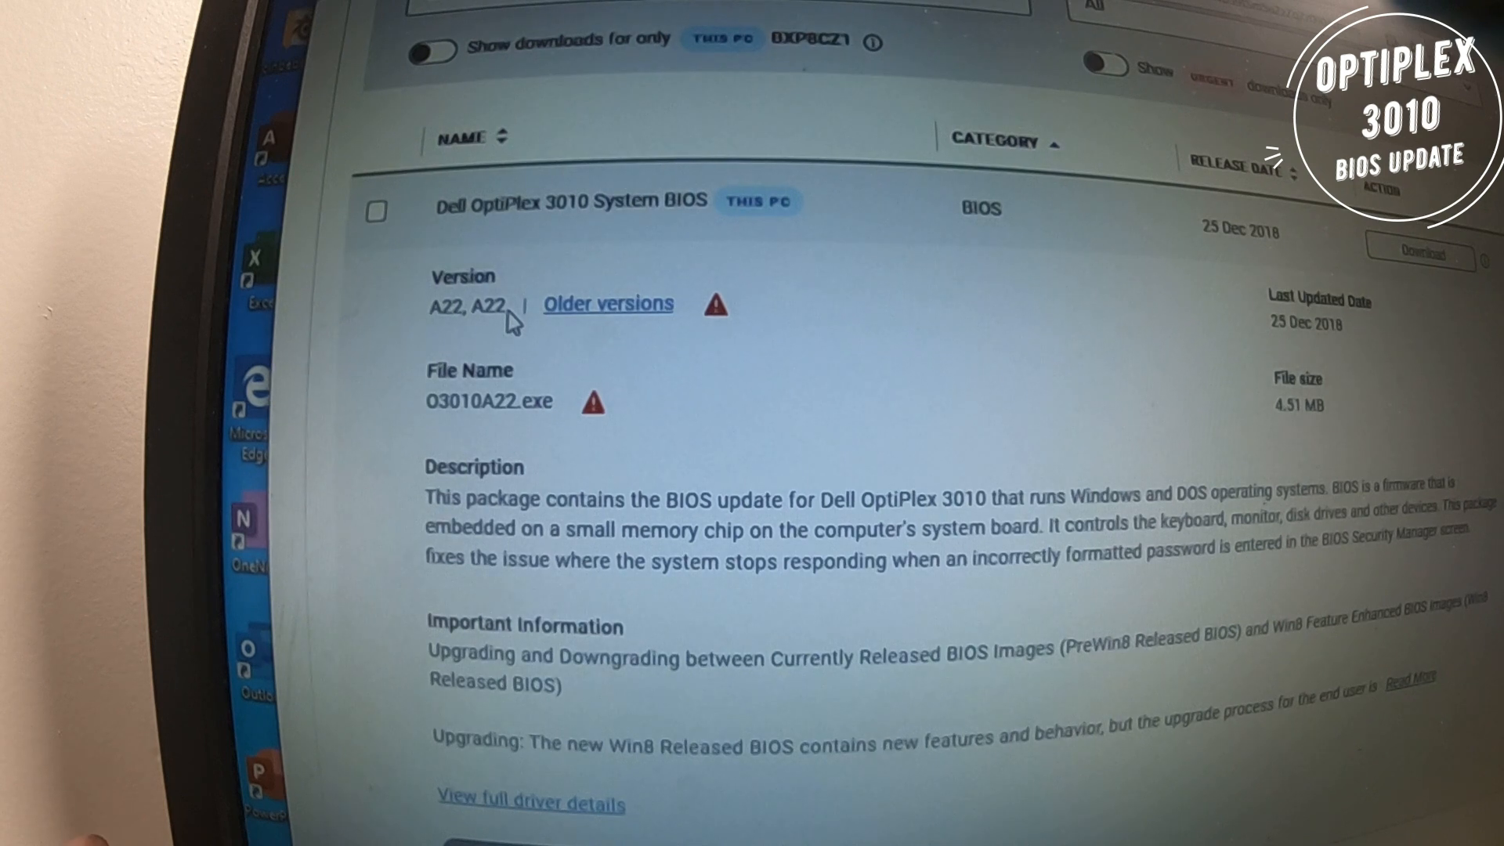
{"action": "mouse_move", "coordinate": [822, 320]}
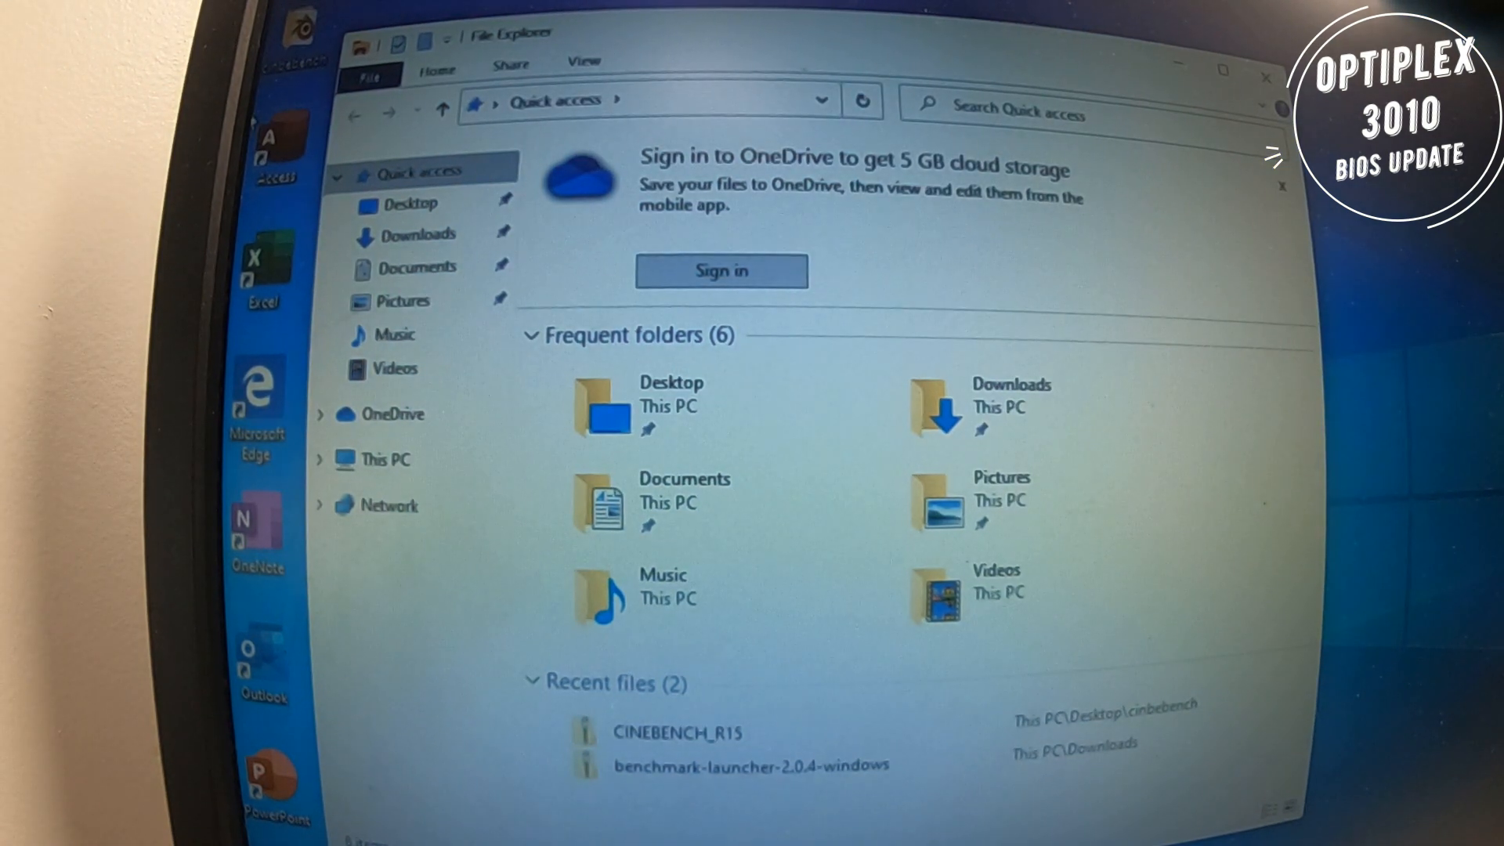
Launch the downloaded O3010A22 BIOS updater from the Downloads folder
{"action": "left_click", "coordinate": [407, 234]}
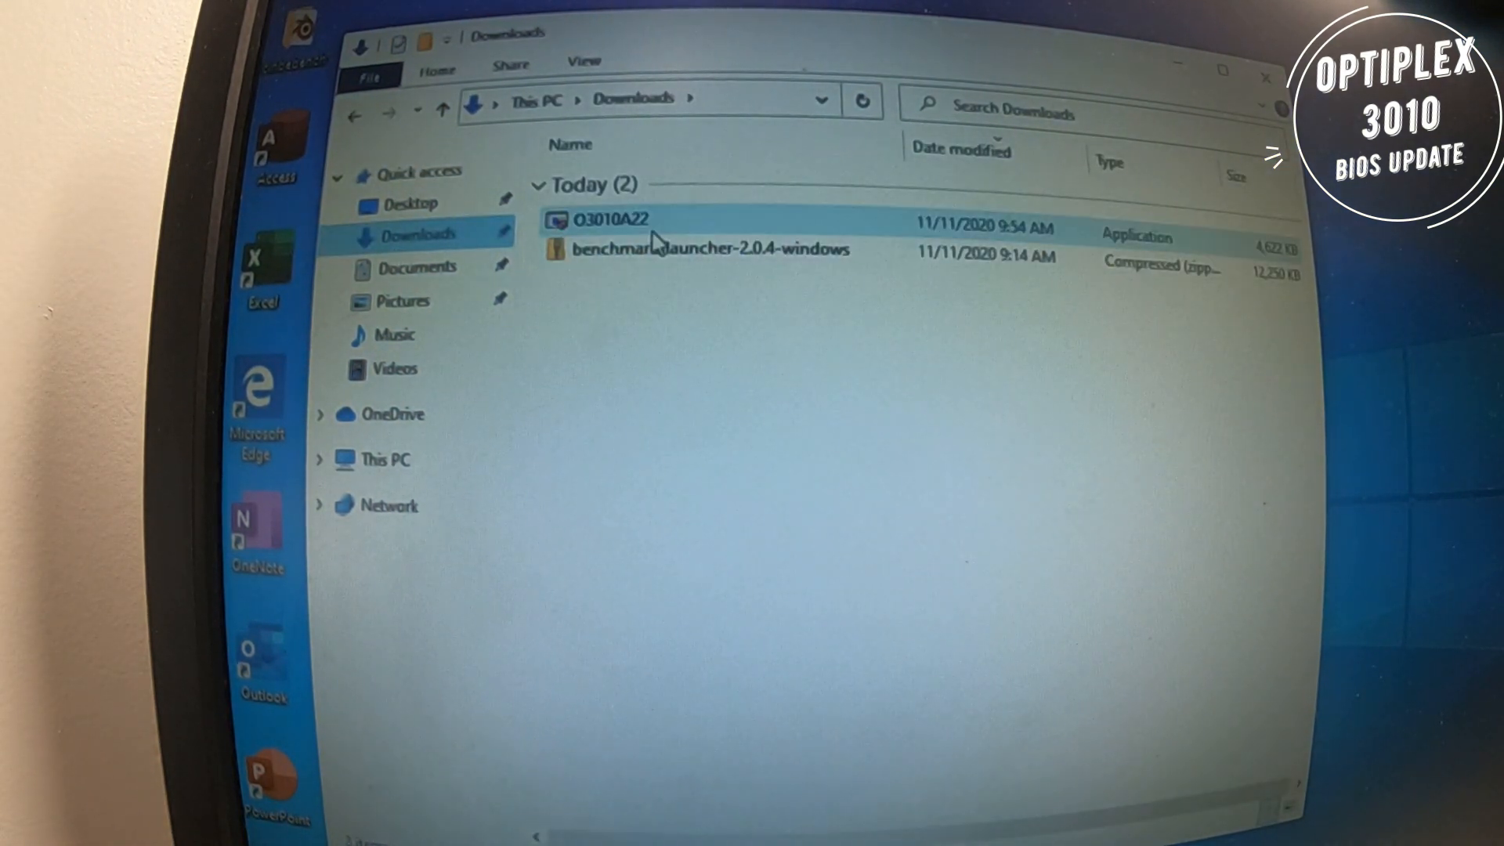
{"action": "double_click", "coordinate": [611, 219]}
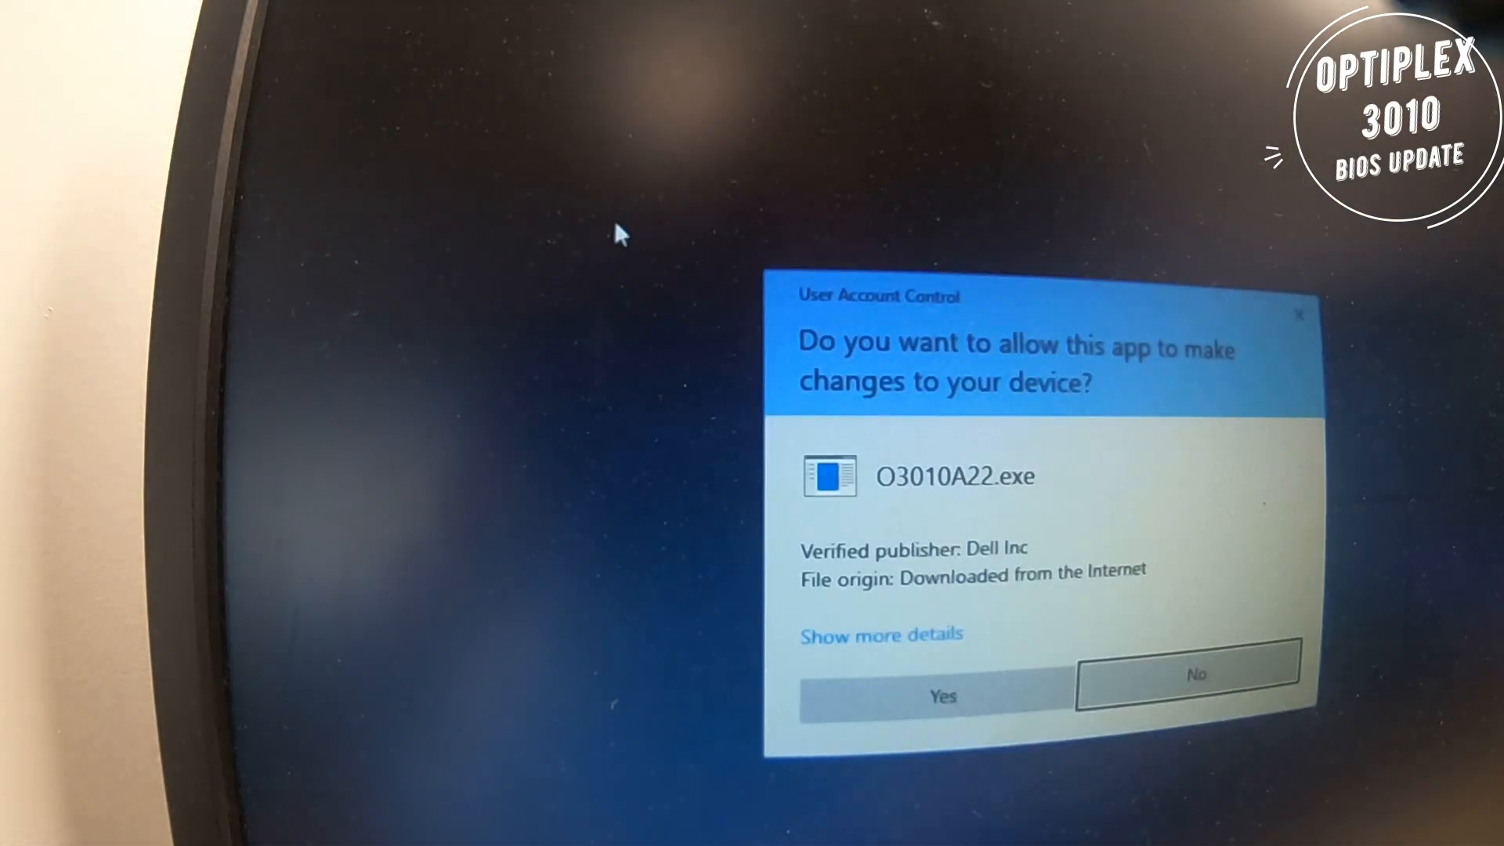
Allow O3010A22.exe to run and accept the BIOS Update Program warning to reach the A11-to-A22 confirmation
{"action": "left_click", "coordinate": [941, 696]}
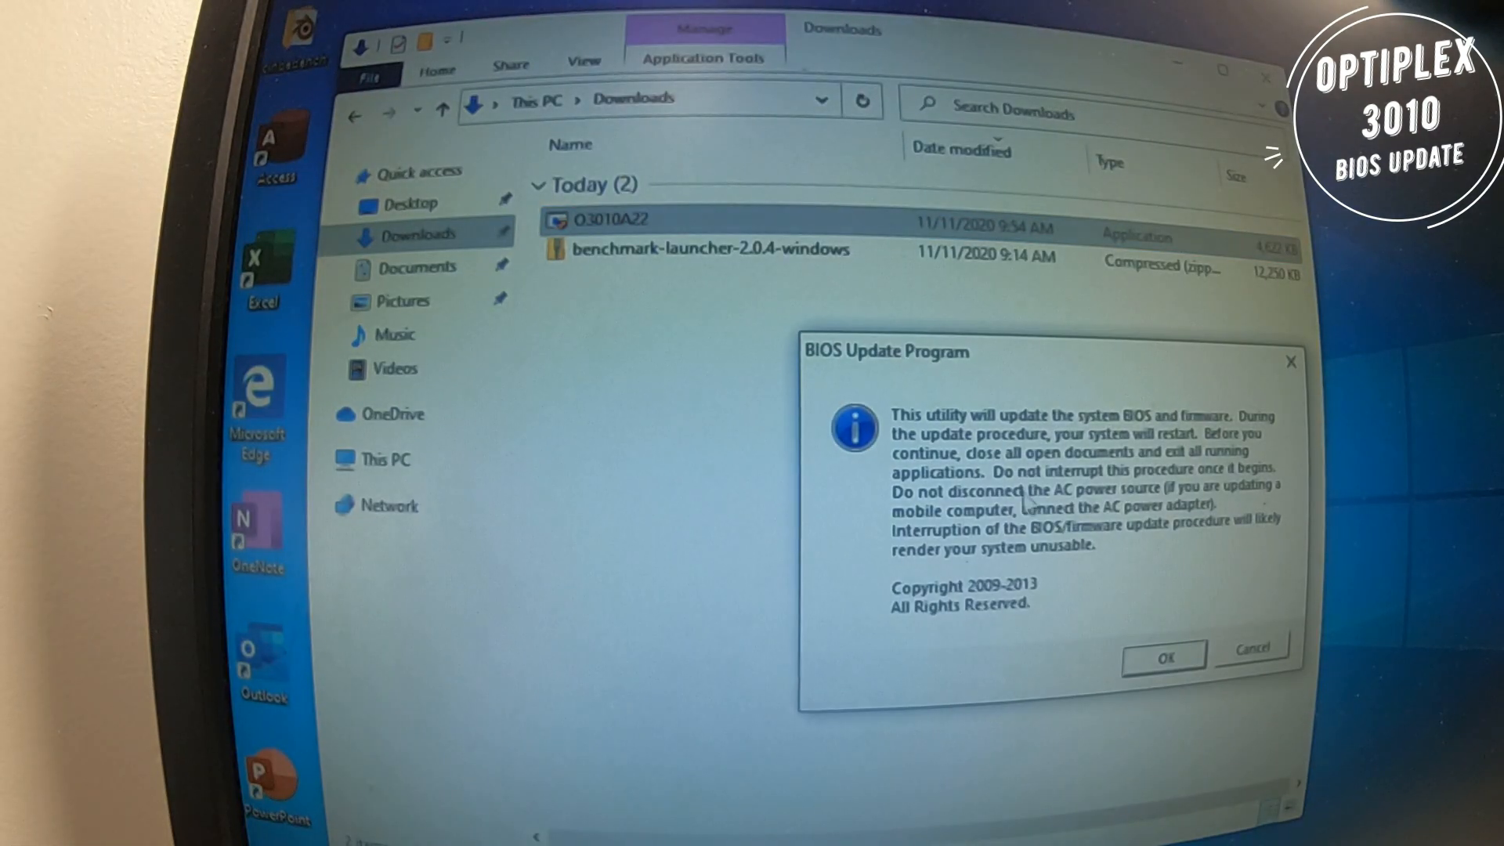
{"action": "left_click", "coordinate": [1163, 658]}
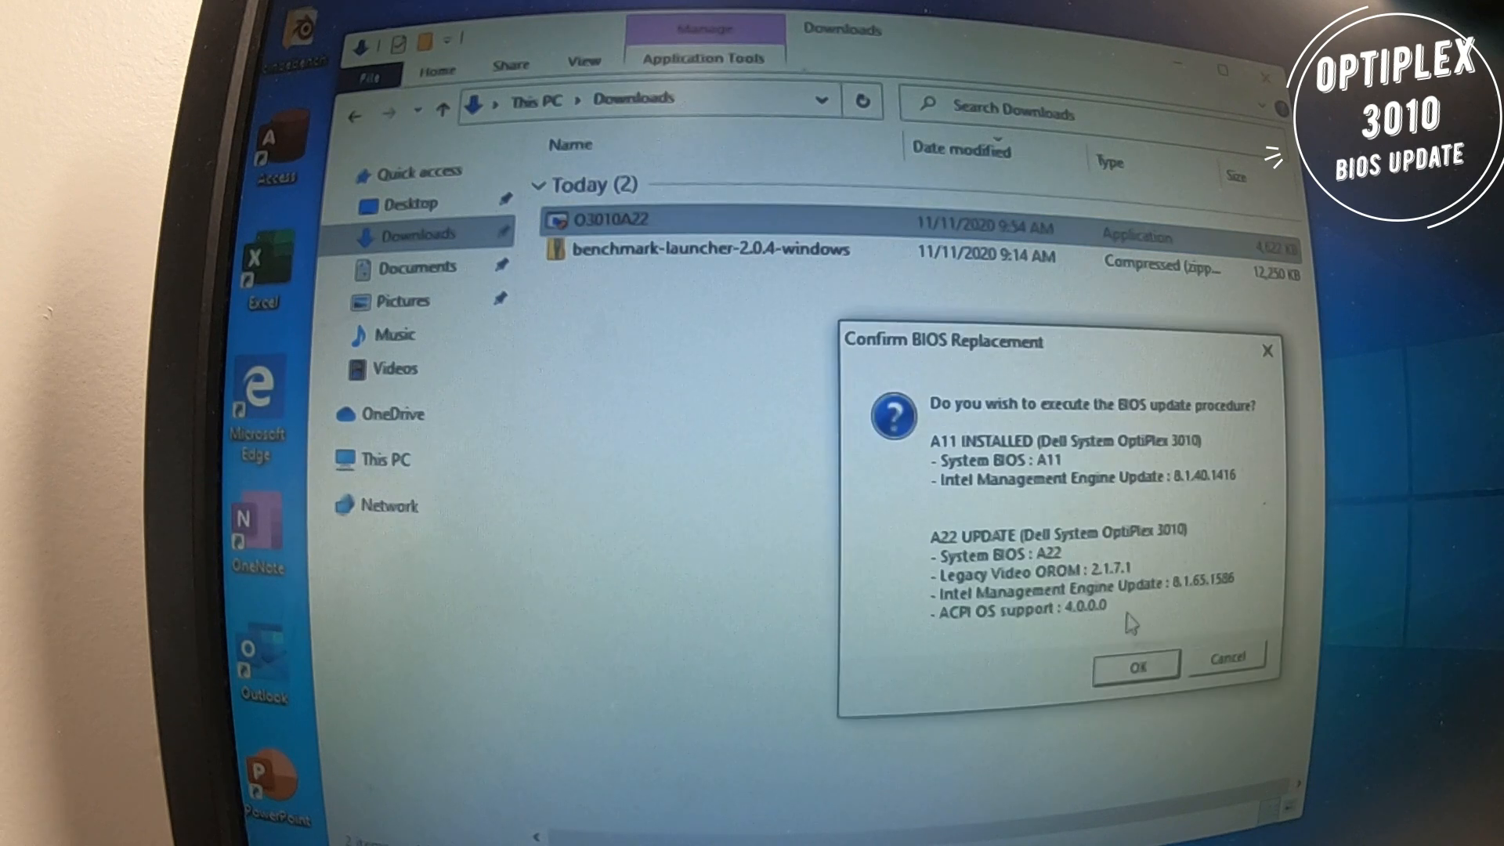
{"action": "mouse_move", "coordinate": [993, 470]}
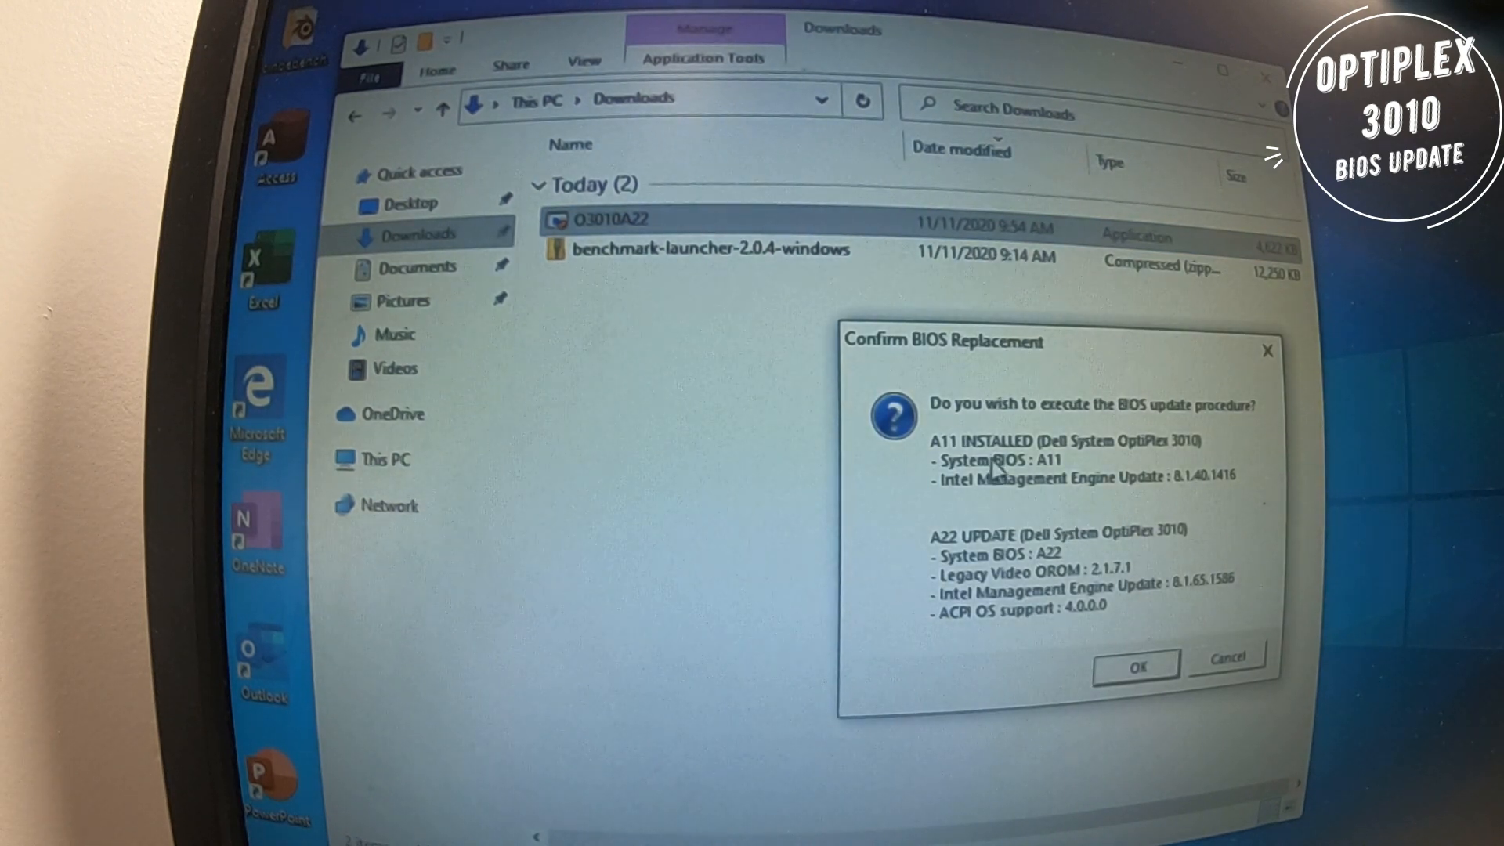
{"action": "mouse_move", "coordinate": [1065, 479]}
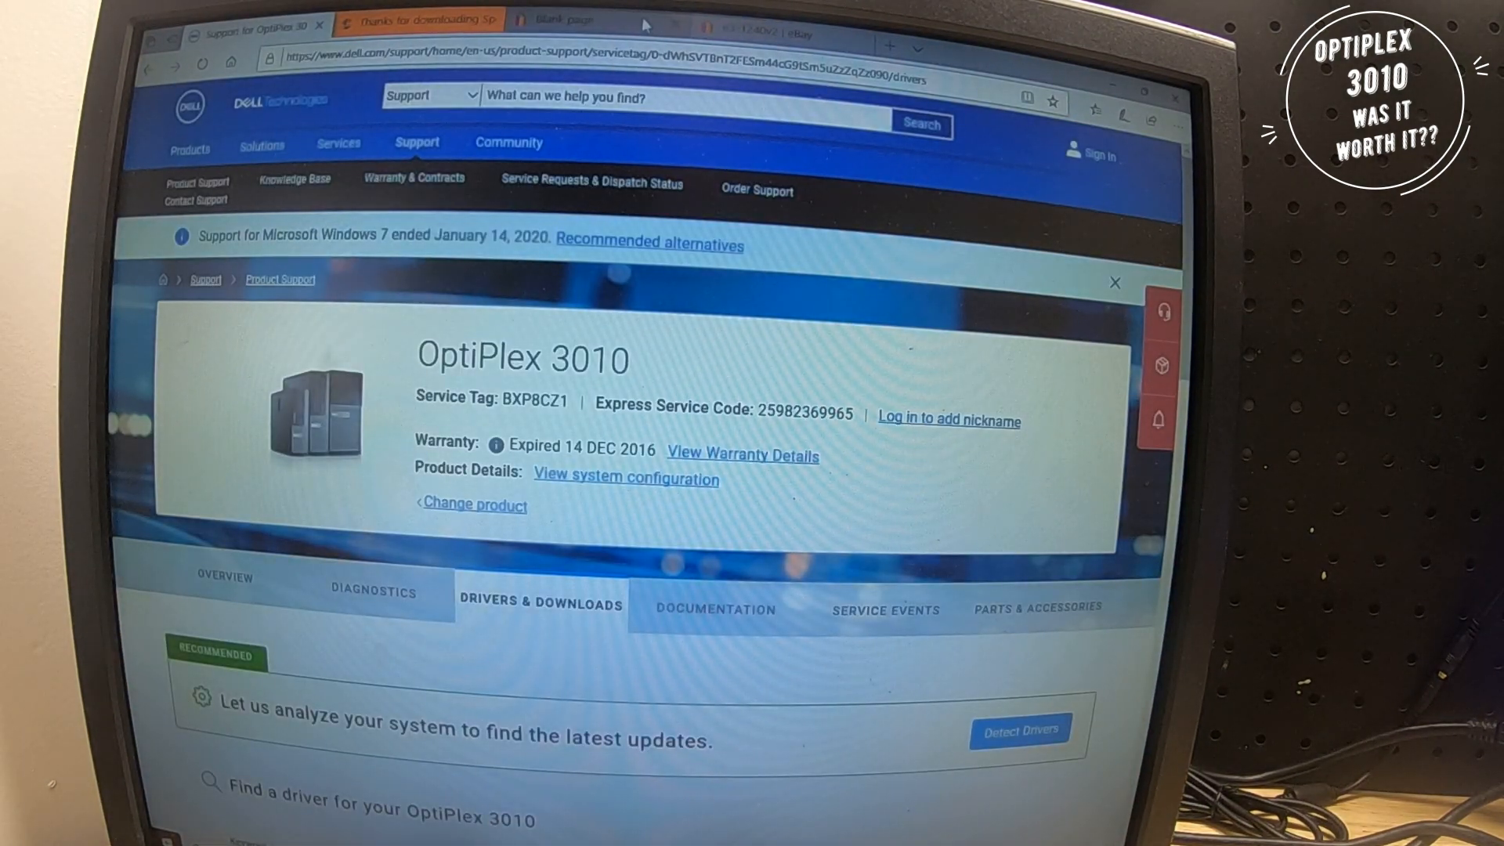
Review eBay Xeon E3-1240 v2 listings priced around $54–$59, then return to the Speccy download page
{"action": "left_click", "coordinate": [560, 20]}
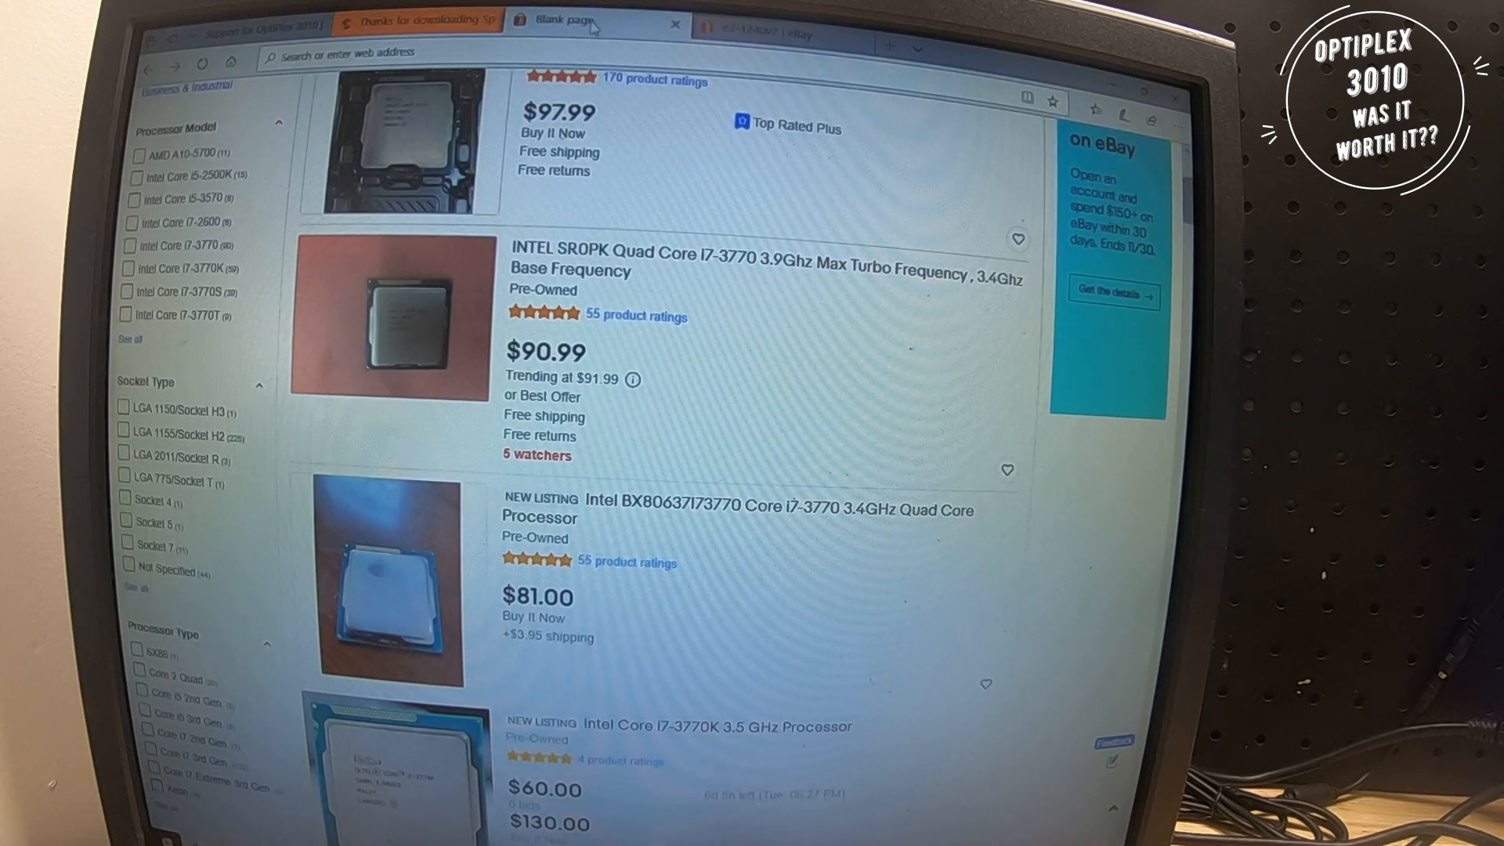
{"action": "scroll", "scroll_direction": "up", "scroll_amount": 3}
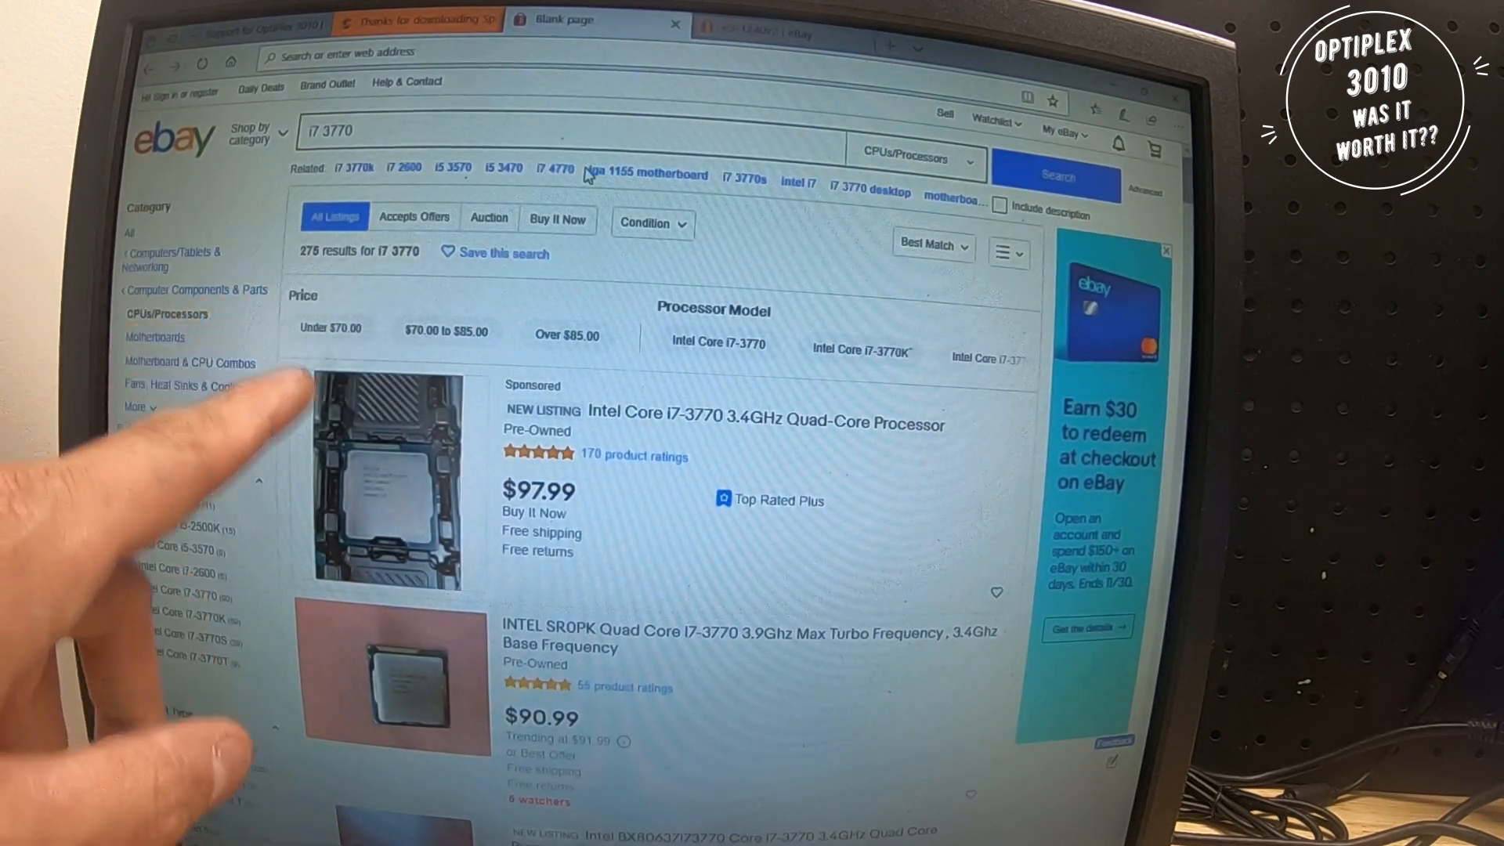
{"action": "scroll", "scroll_direction": "down", "scroll_amount": 3}
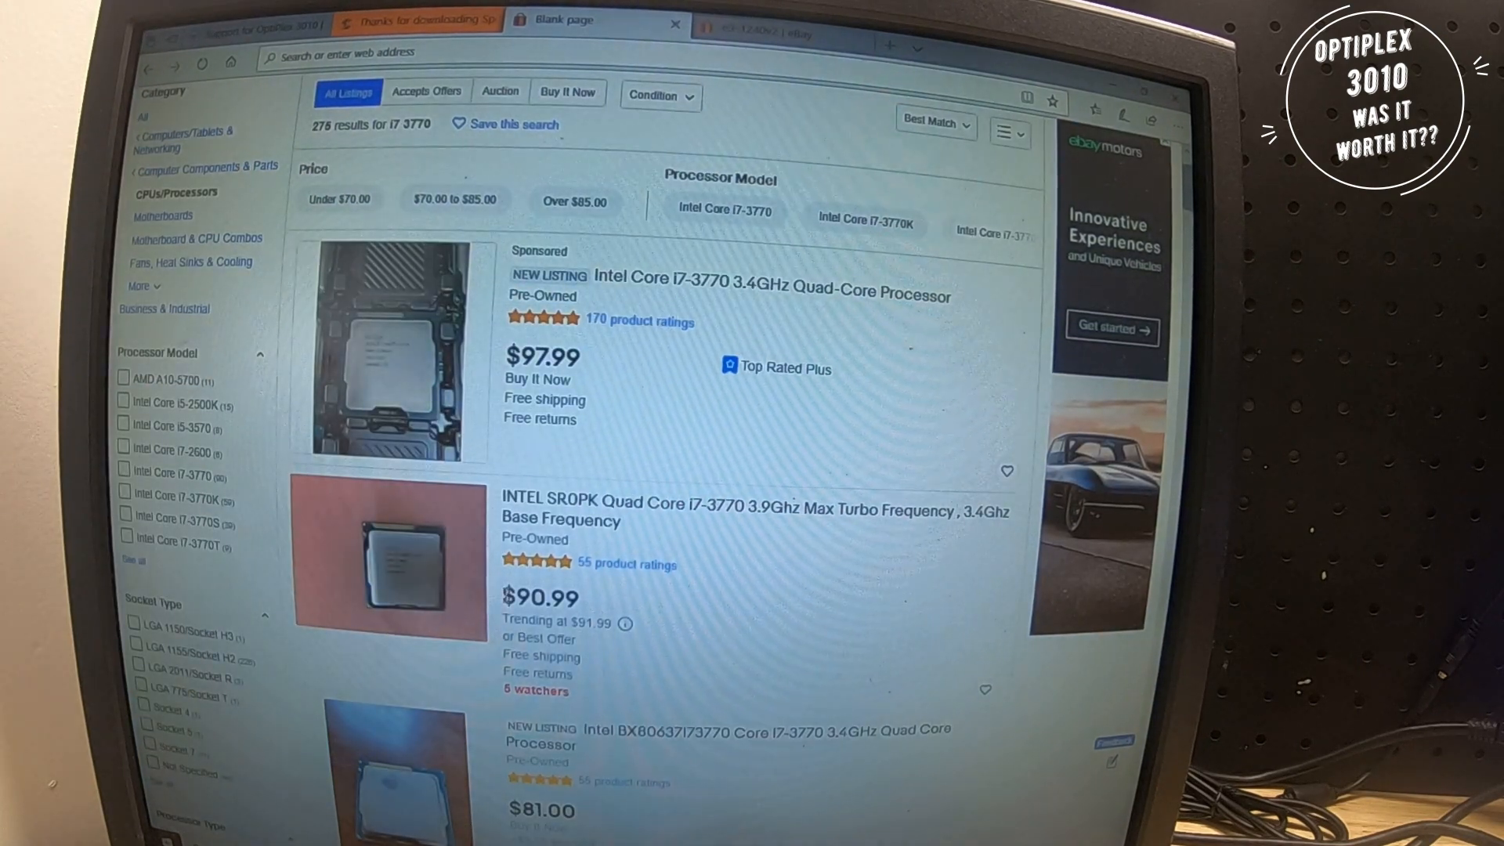
{"action": "scroll", "scroll_direction": "down", "scroll_amount": 3}
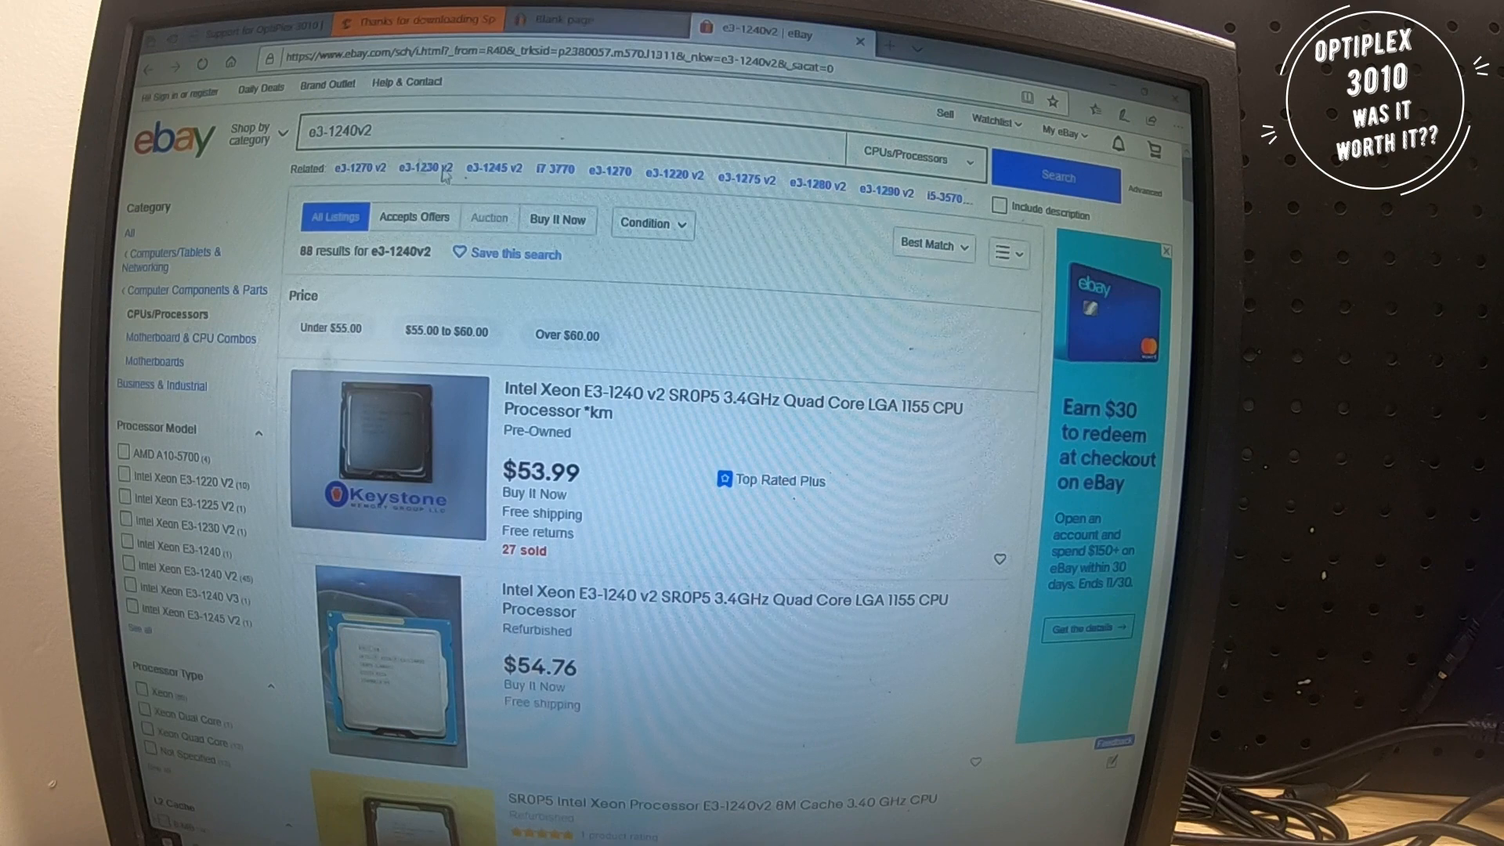
{"action": "scroll", "scroll_direction": "down", "scroll_amount": 3}
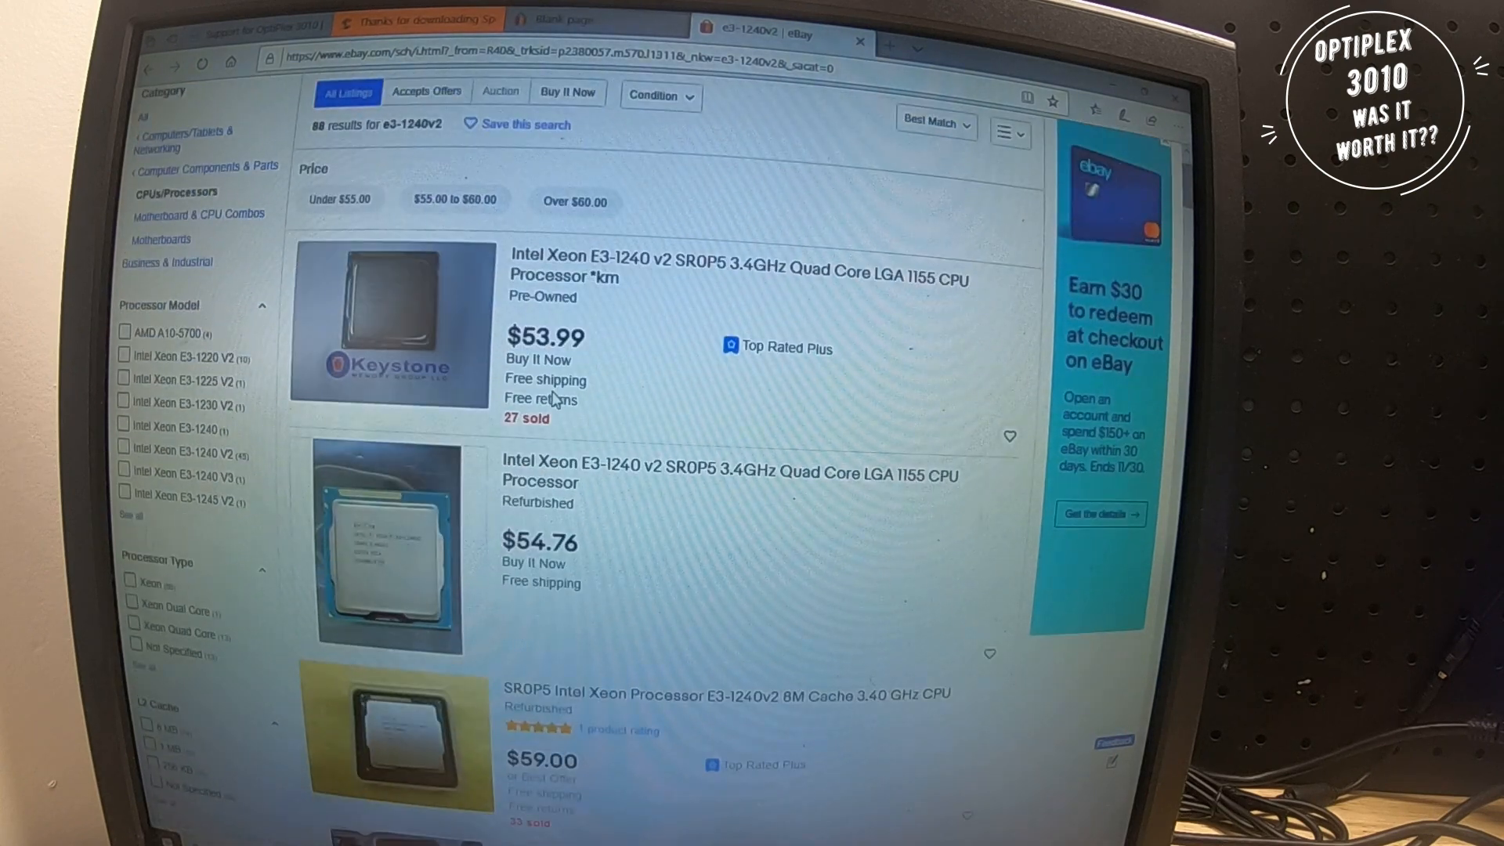
{"action": "scroll", "scroll_direction": "down", "scroll_amount": 3}
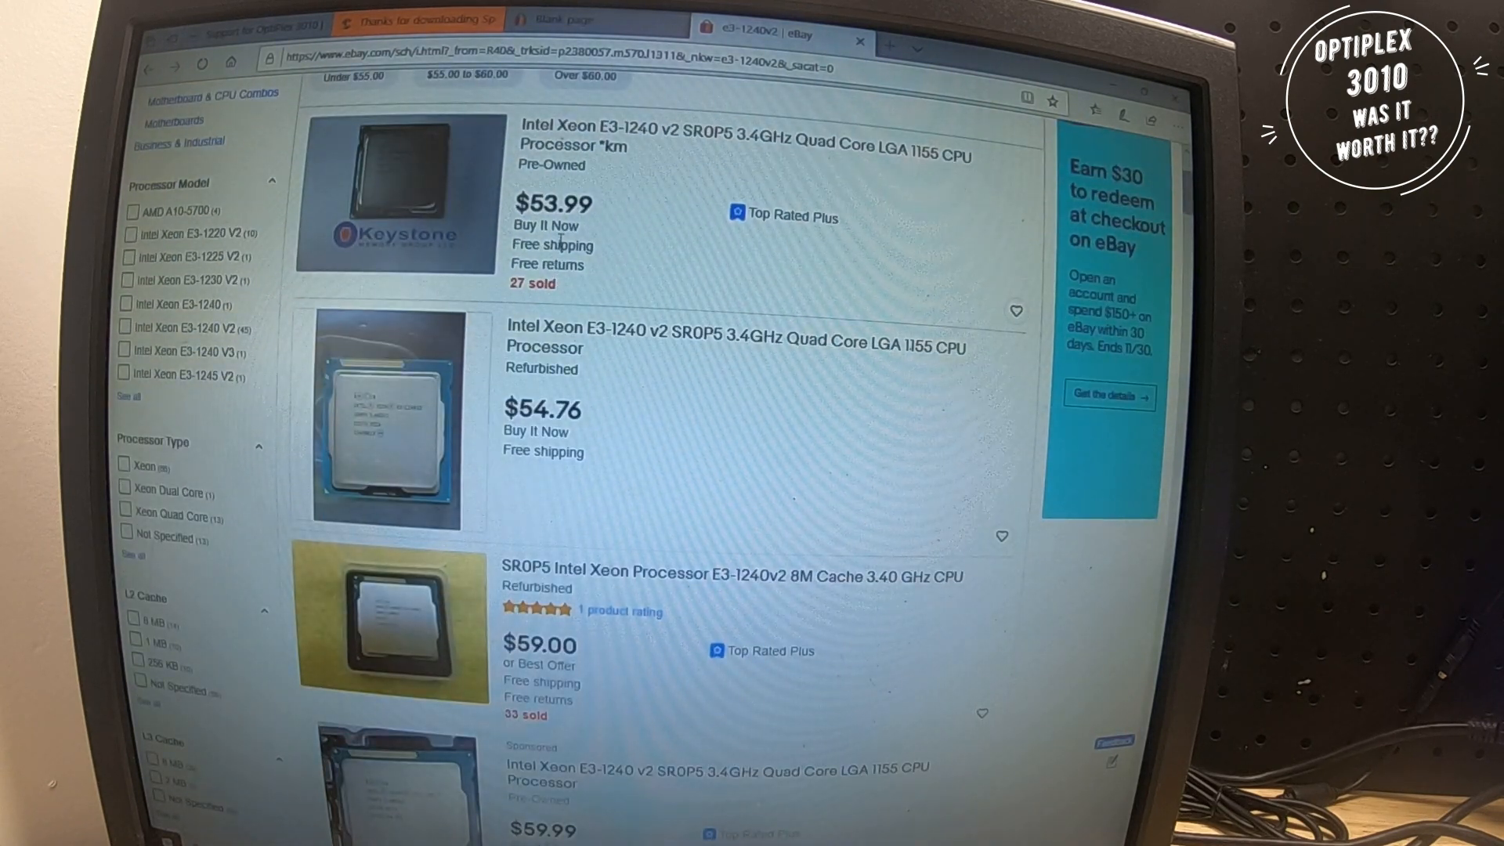
{"action": "scroll", "scroll_direction": "up", "scroll_amount": 3}
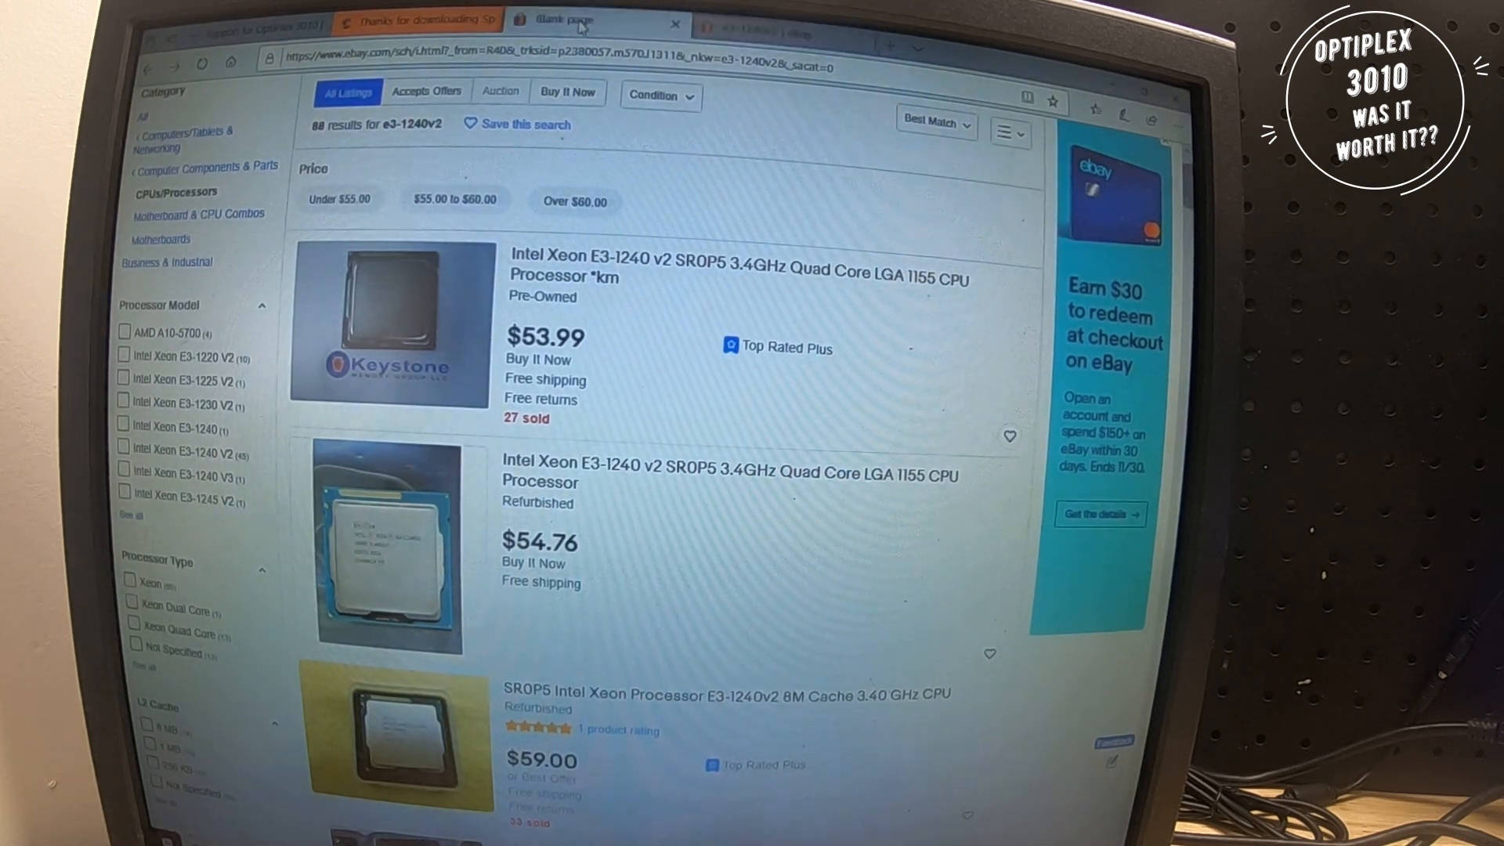
{"action": "left_click", "coordinate": [412, 20]}
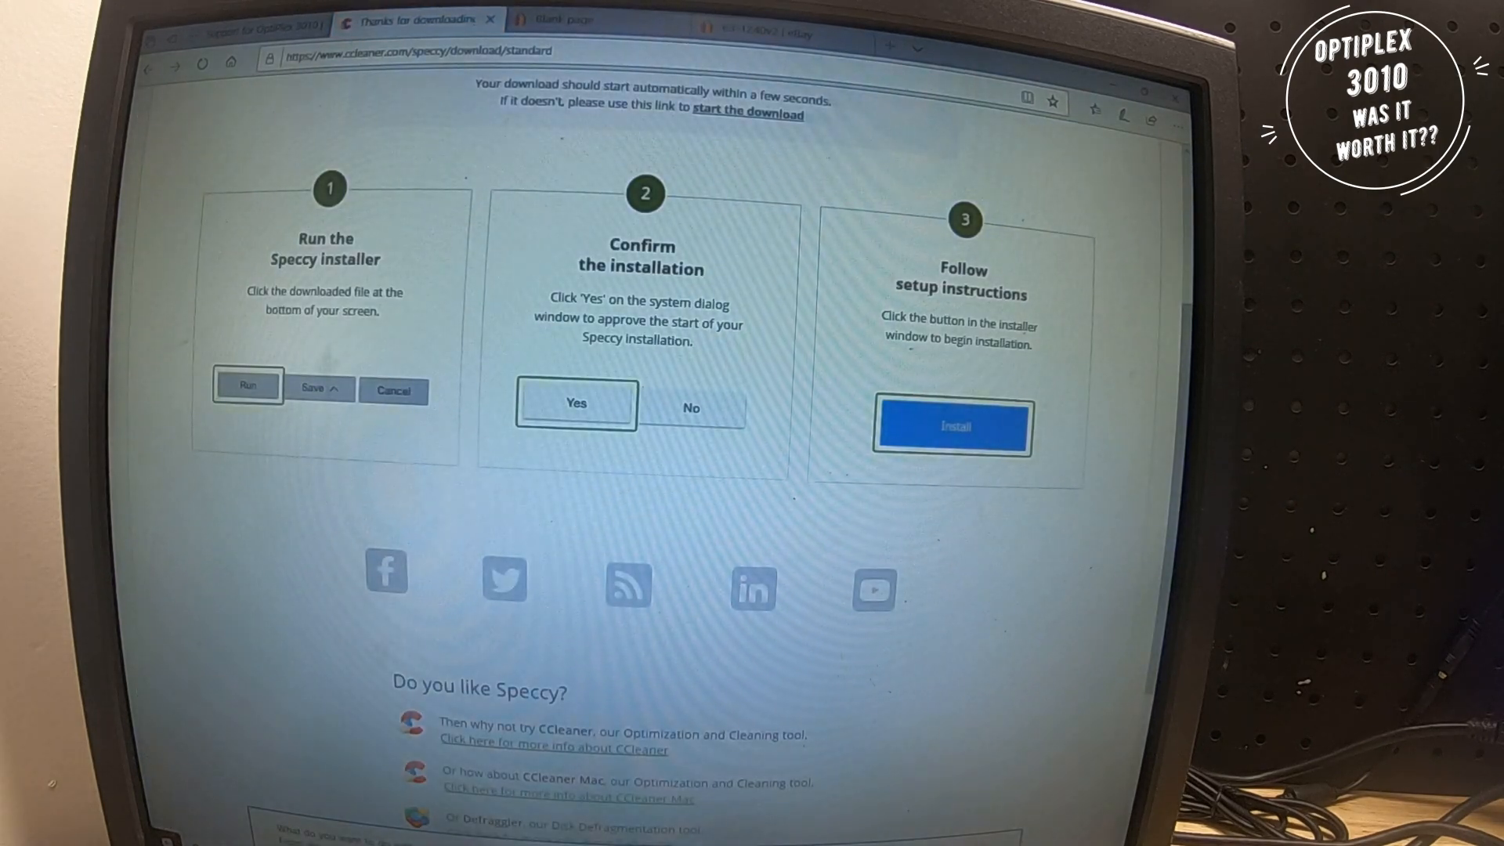